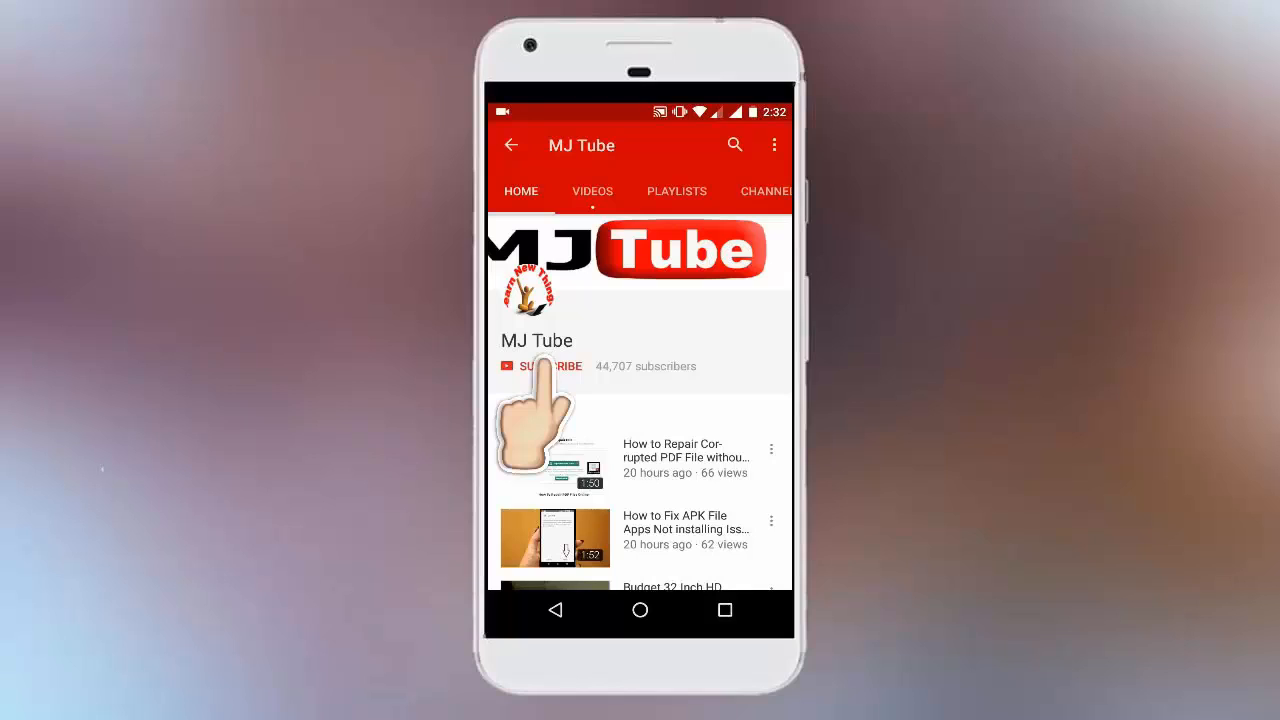
# - Close the app drawer and return to the launcher home screen
pyautogui.click(540, 366)
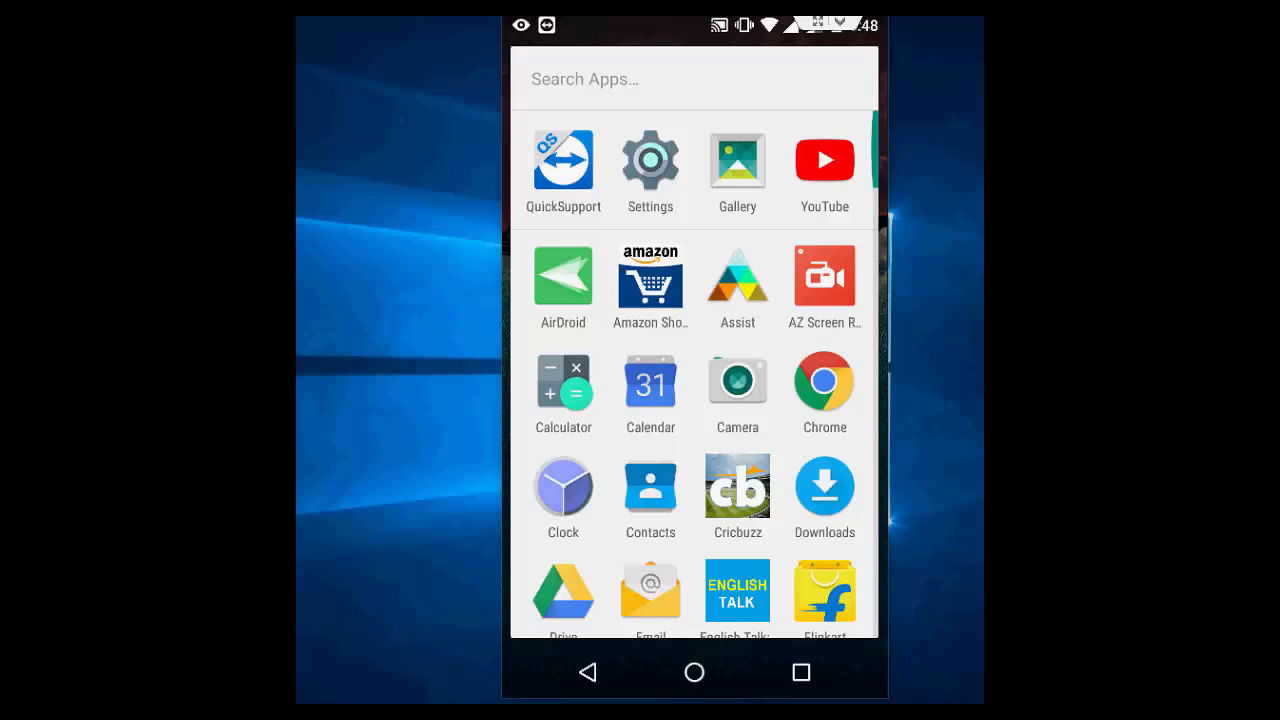
pyautogui.click(694, 672)
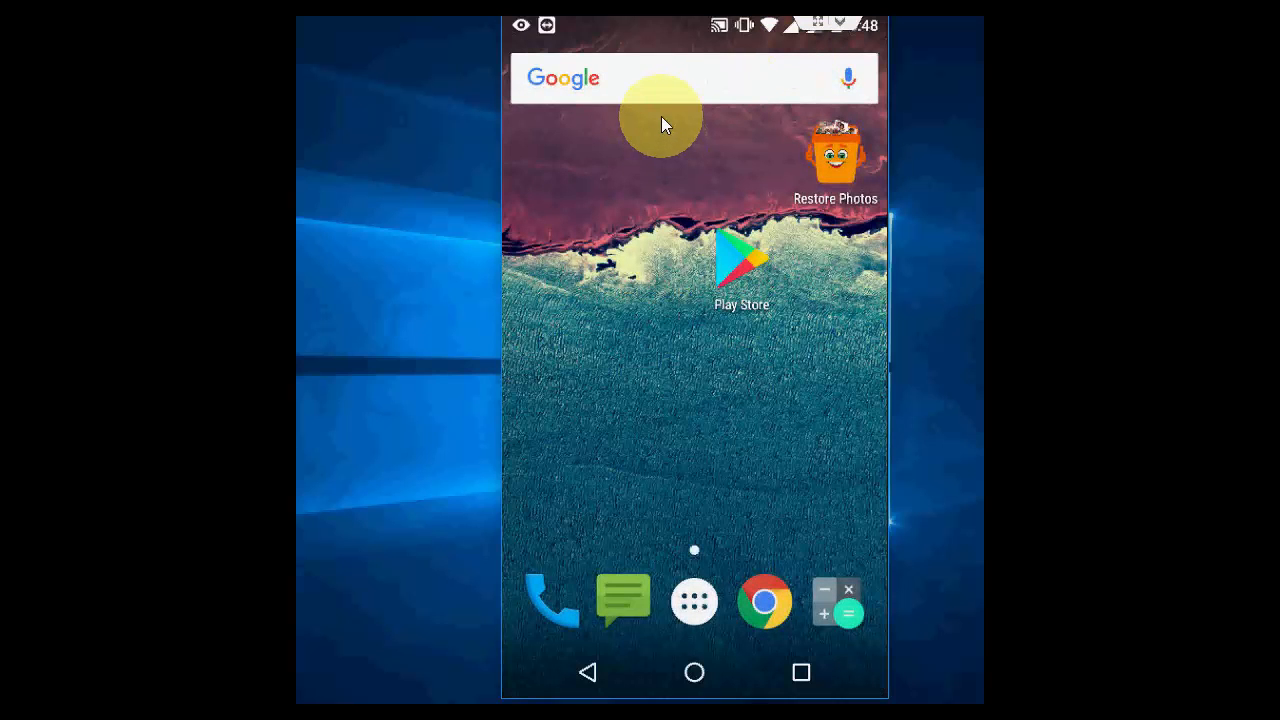
pyautogui.moveTo(764, 330)
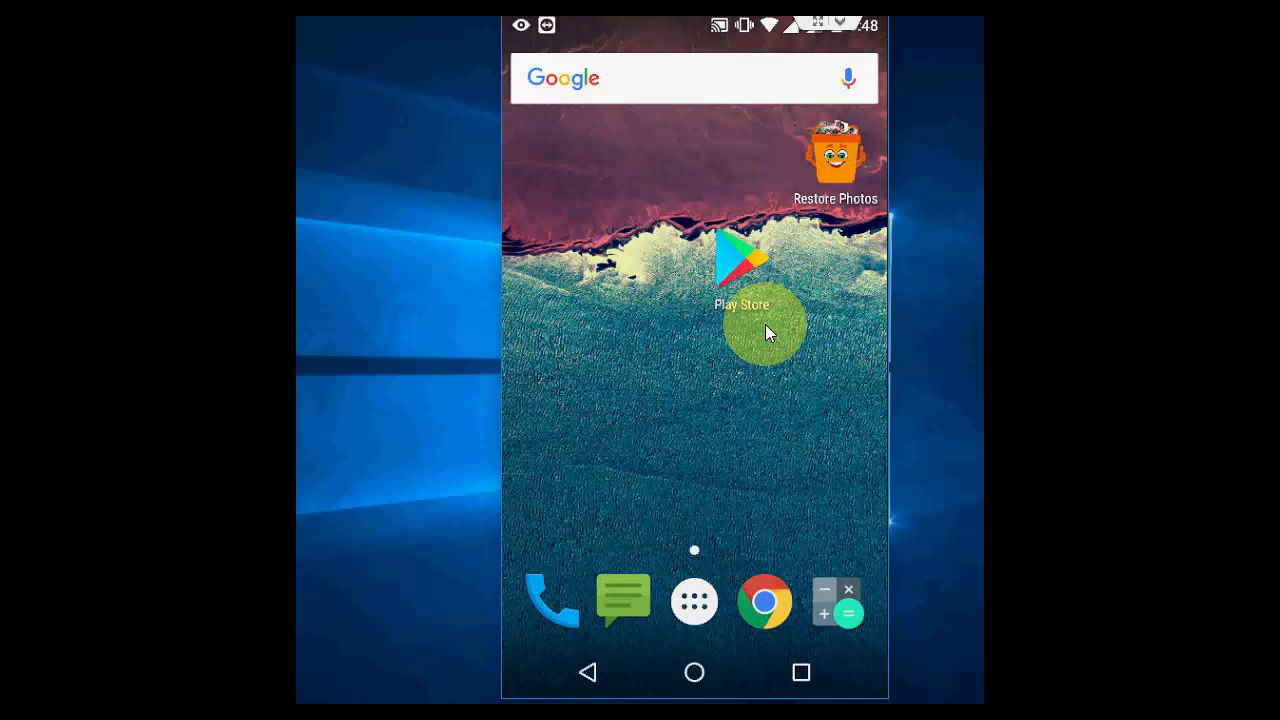
pyautogui.moveTo(742, 292)
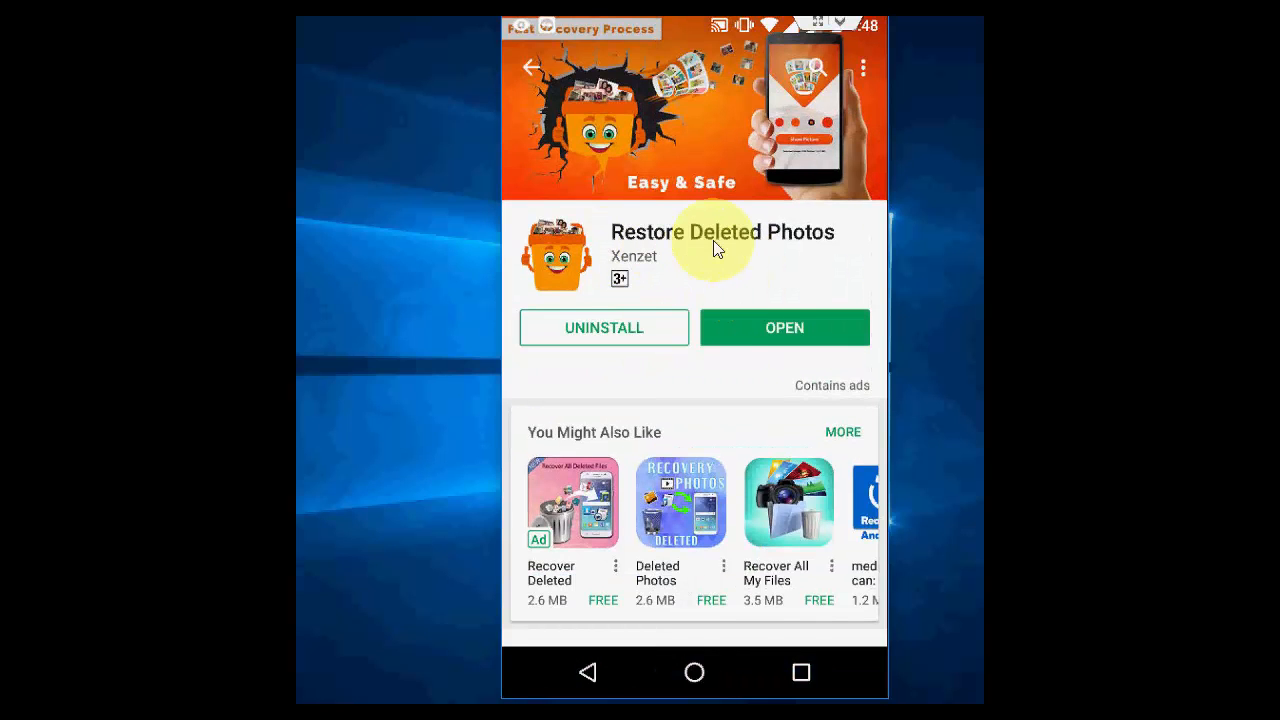
pyautogui.moveTo(716, 228)
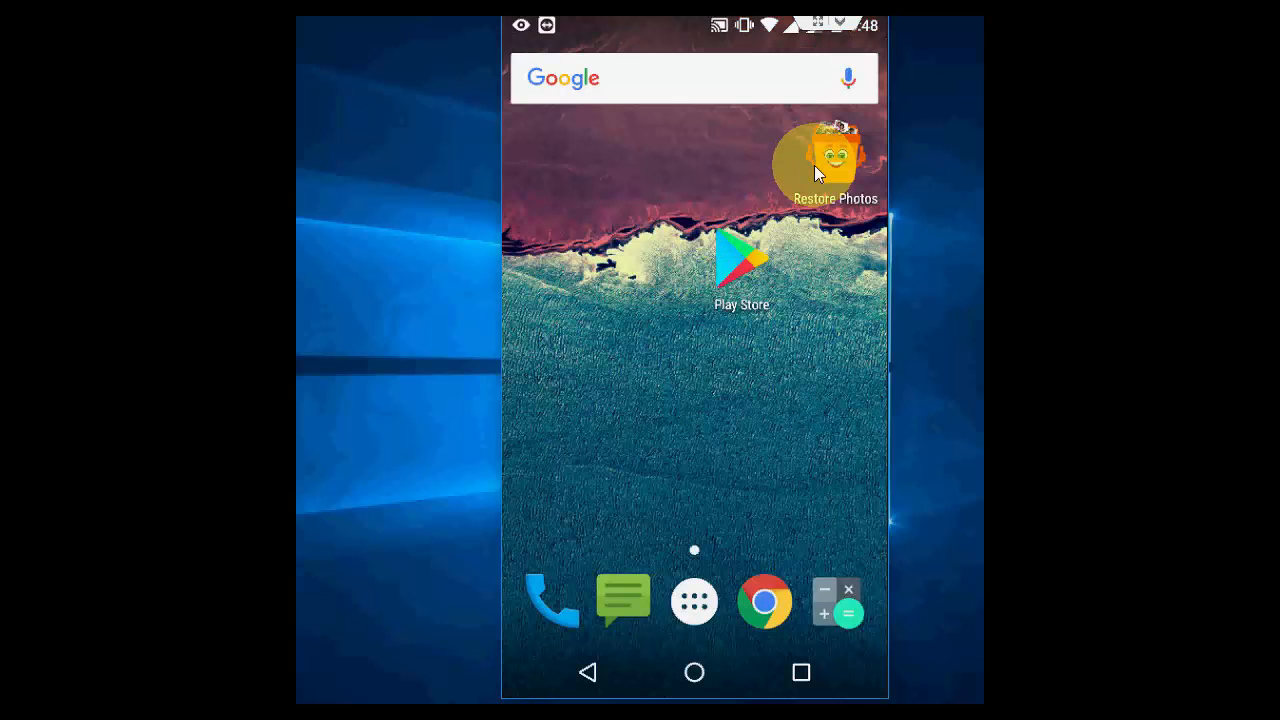
# - Launch Restore Deleted Photos and run Scan Now, detecting 508 images (23.6 MB)
pyautogui.click(836, 160)
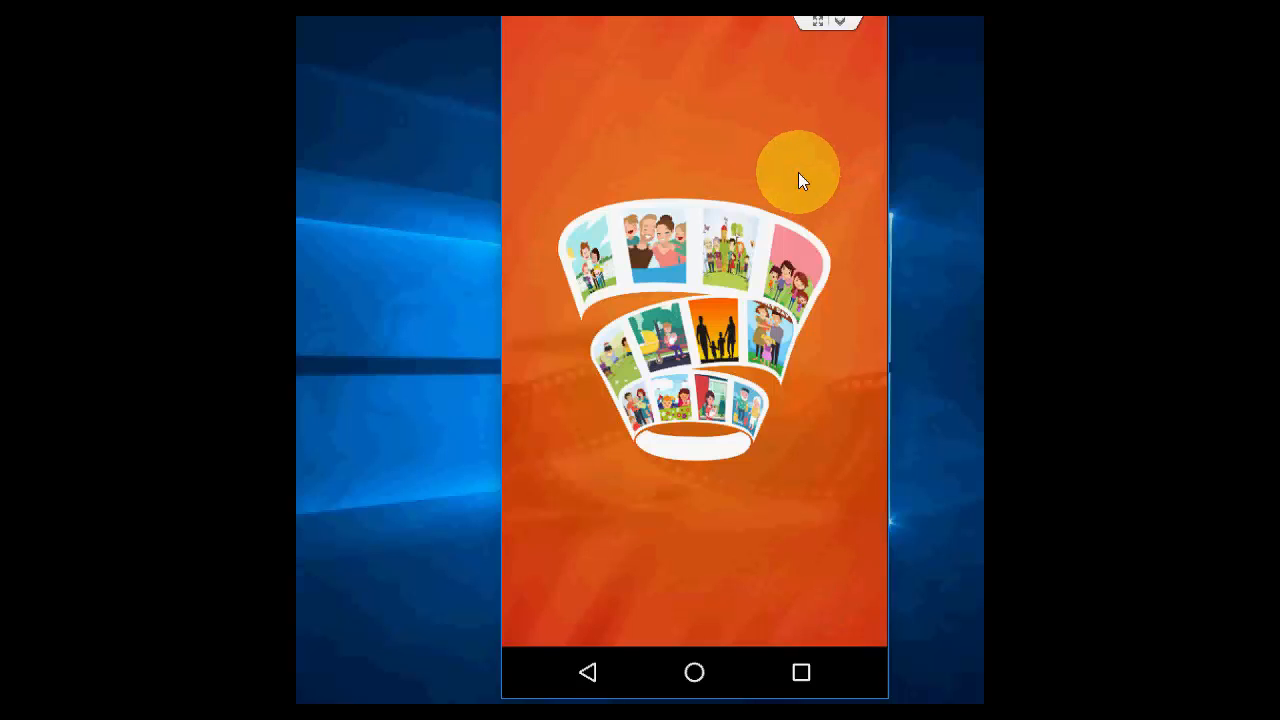
pyautogui.moveTo(924, 190)
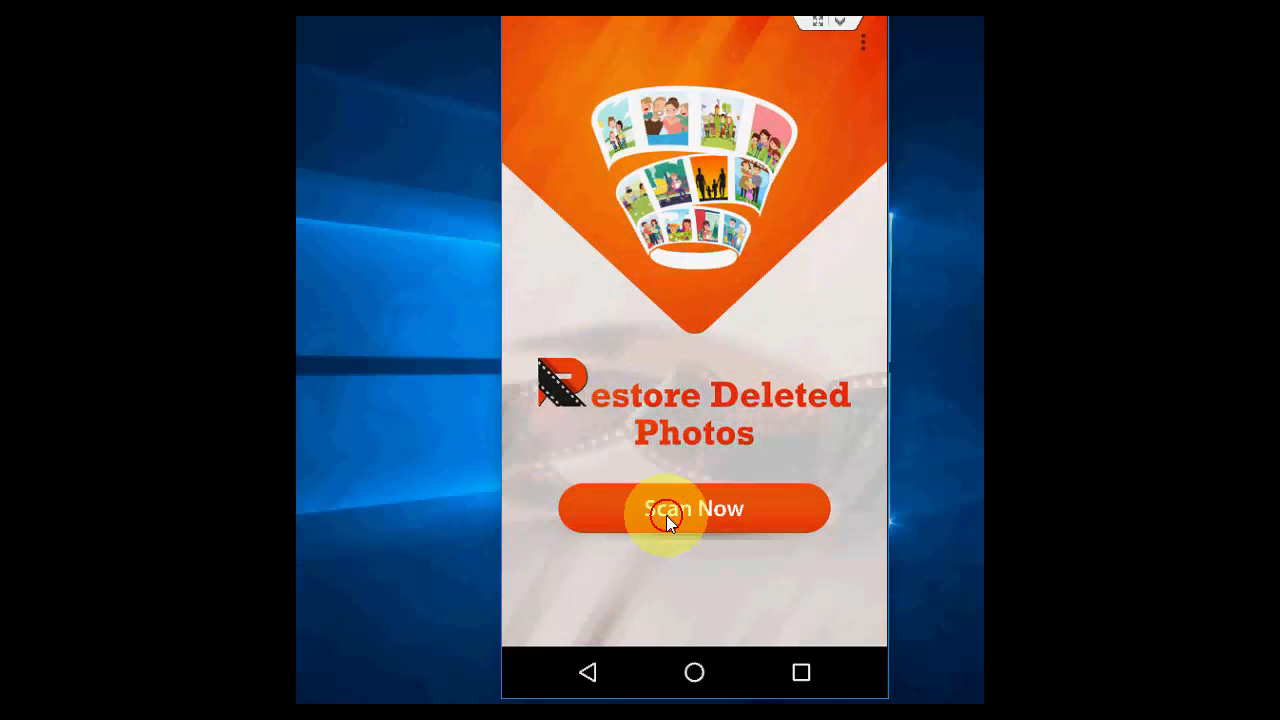
pyautogui.click(694, 510)
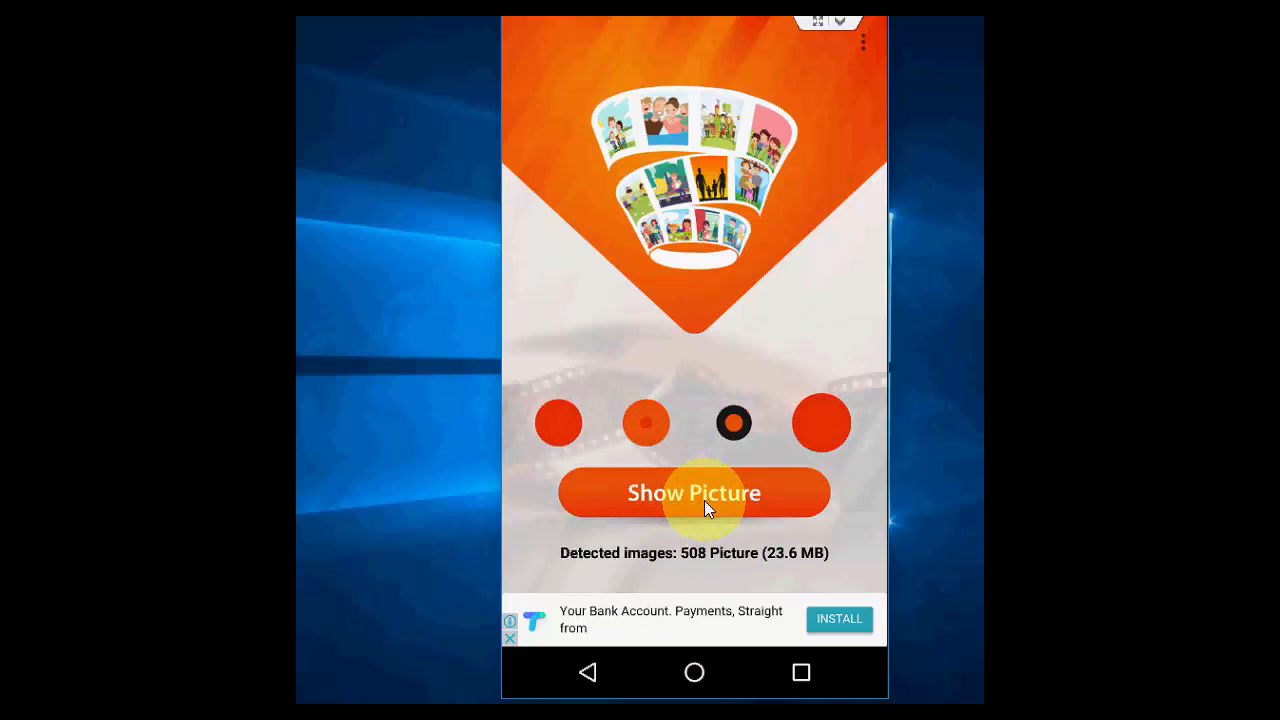
# - Show the Images grid, toggle select_all then deselect_all, leaving only the first photo marked
pyautogui.click(694, 492)
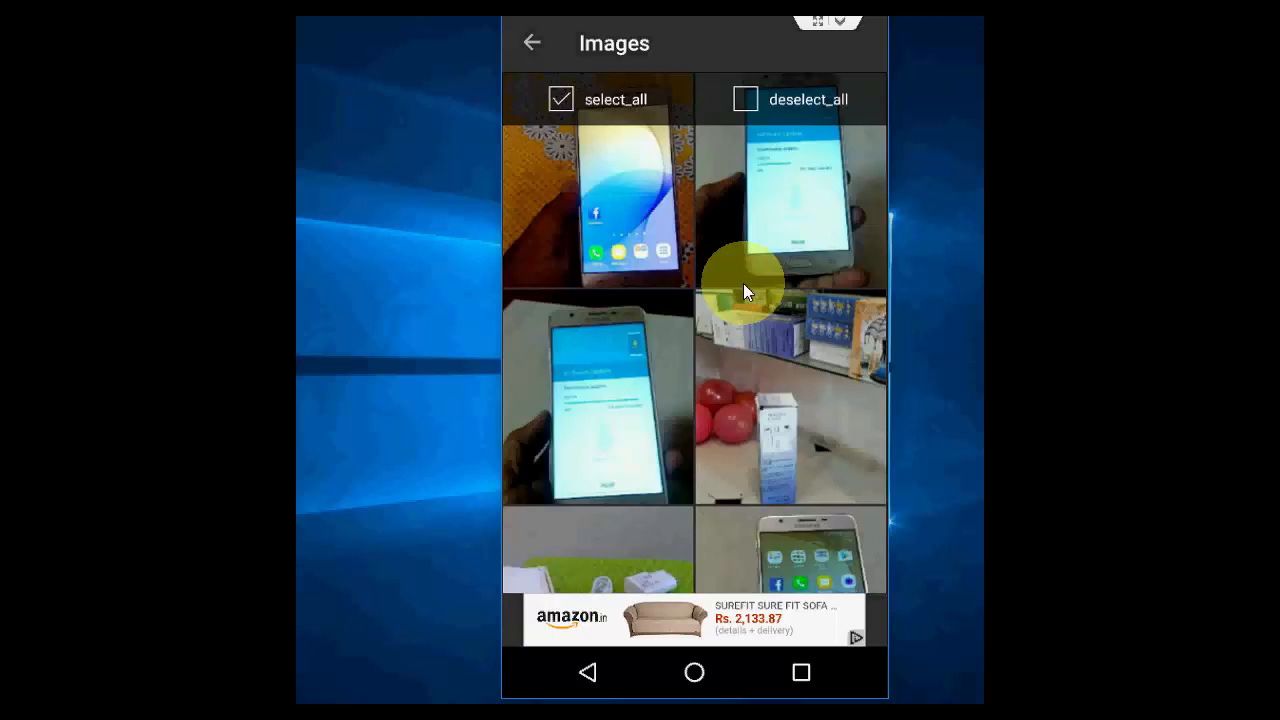
pyautogui.click(560, 100)
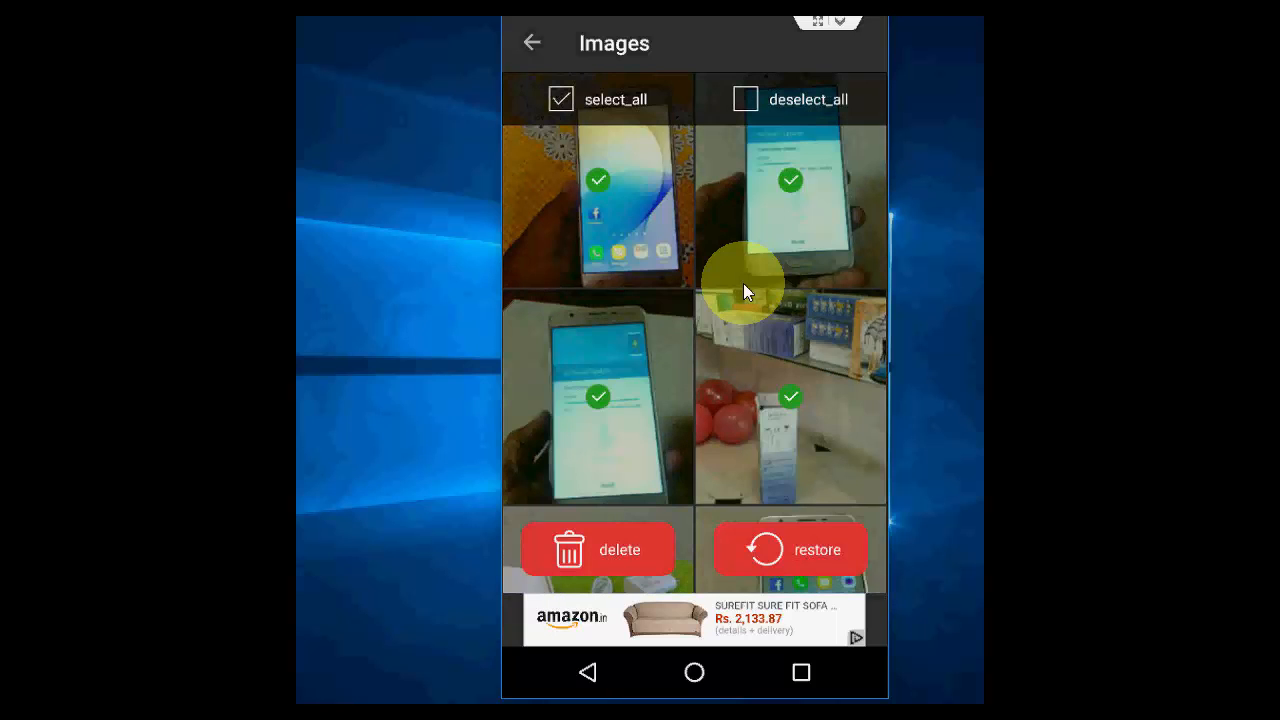
pyautogui.click(744, 100)
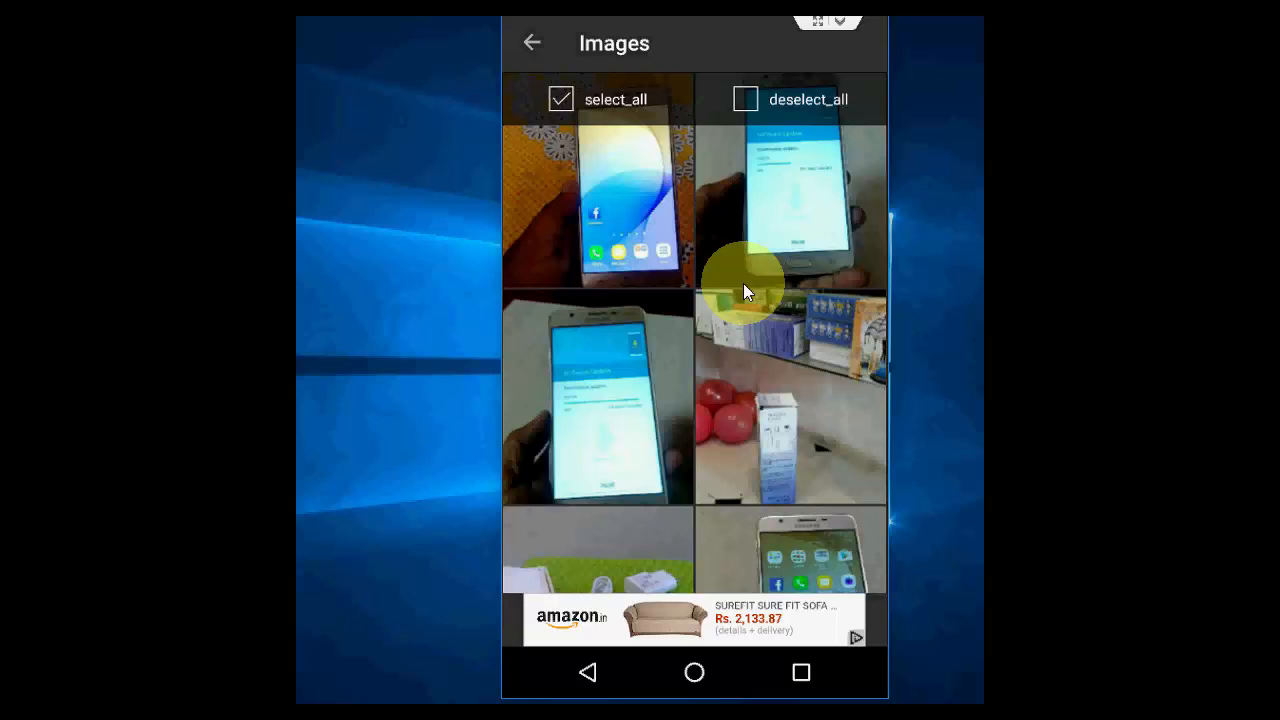
pyautogui.click(596, 204)
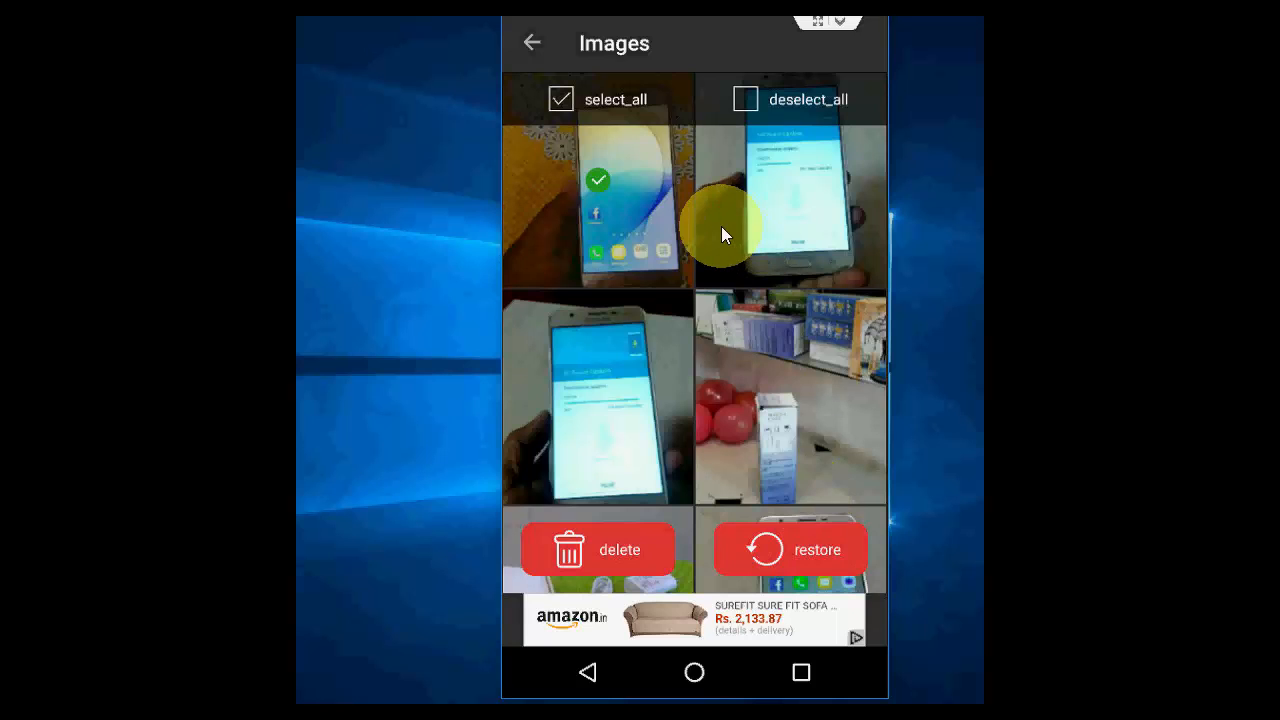
pyautogui.scroll(-3)
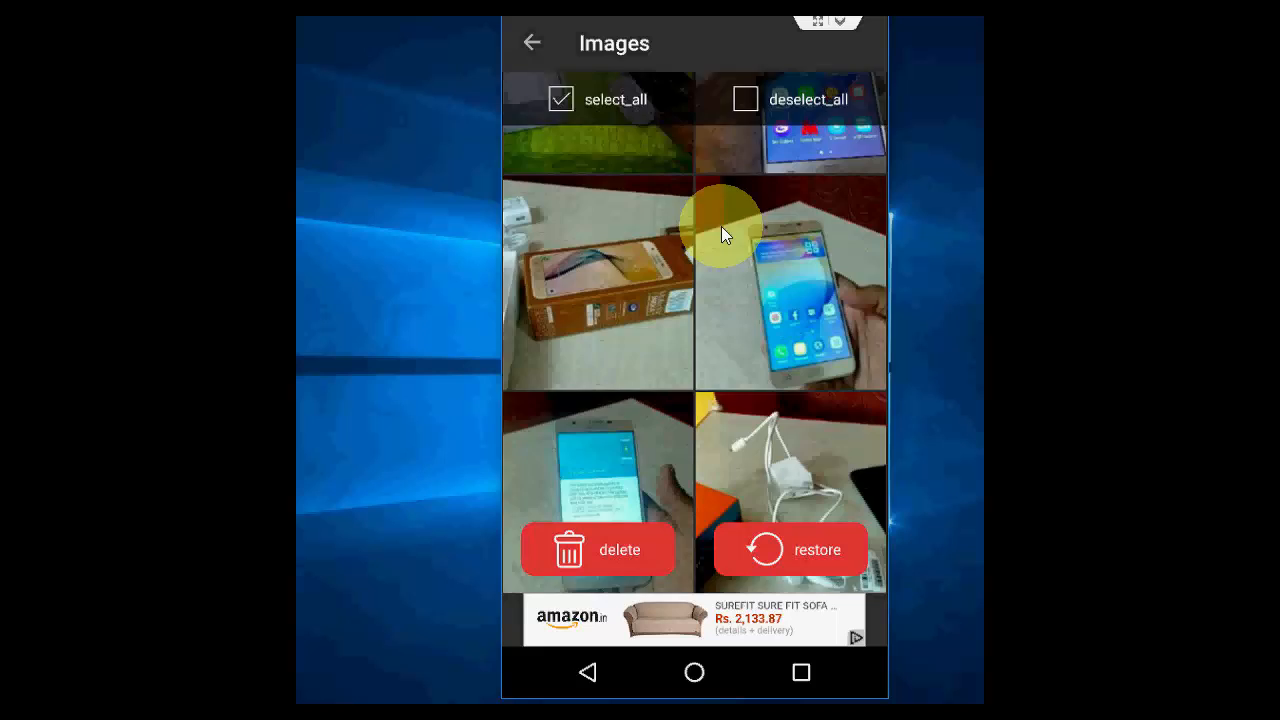
pyautogui.scroll(-3)
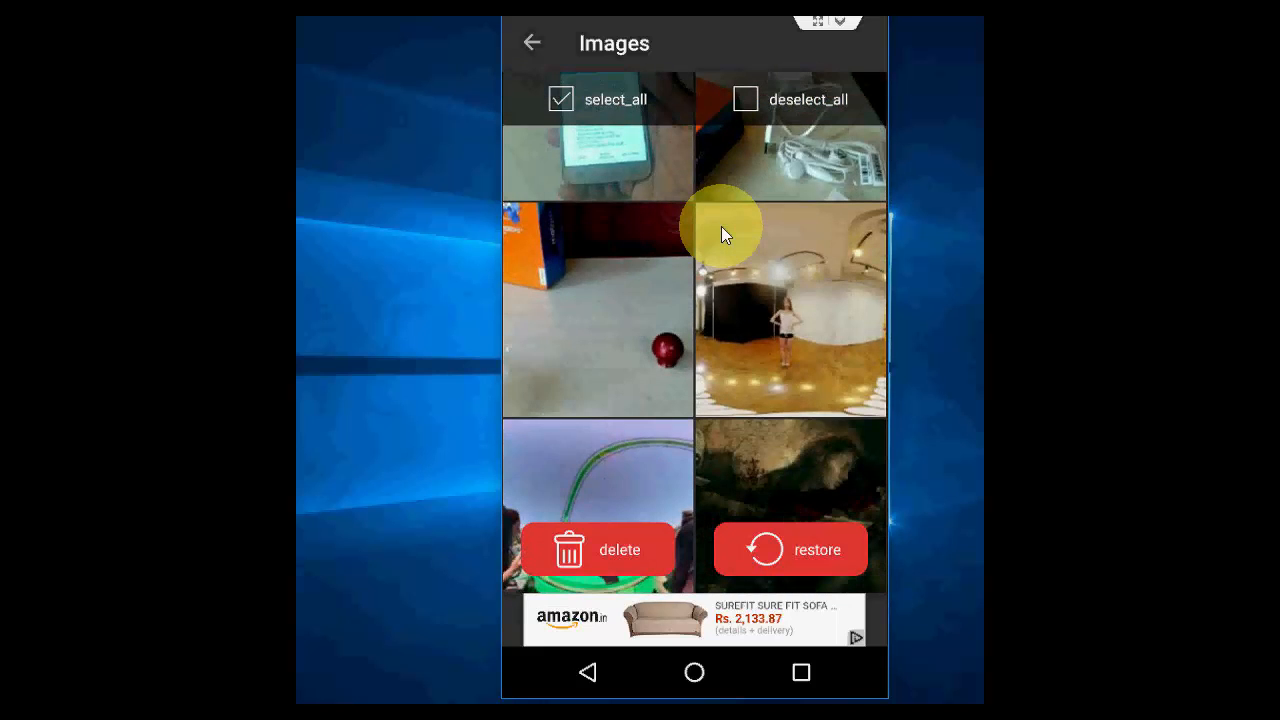
pyautogui.scroll(3)
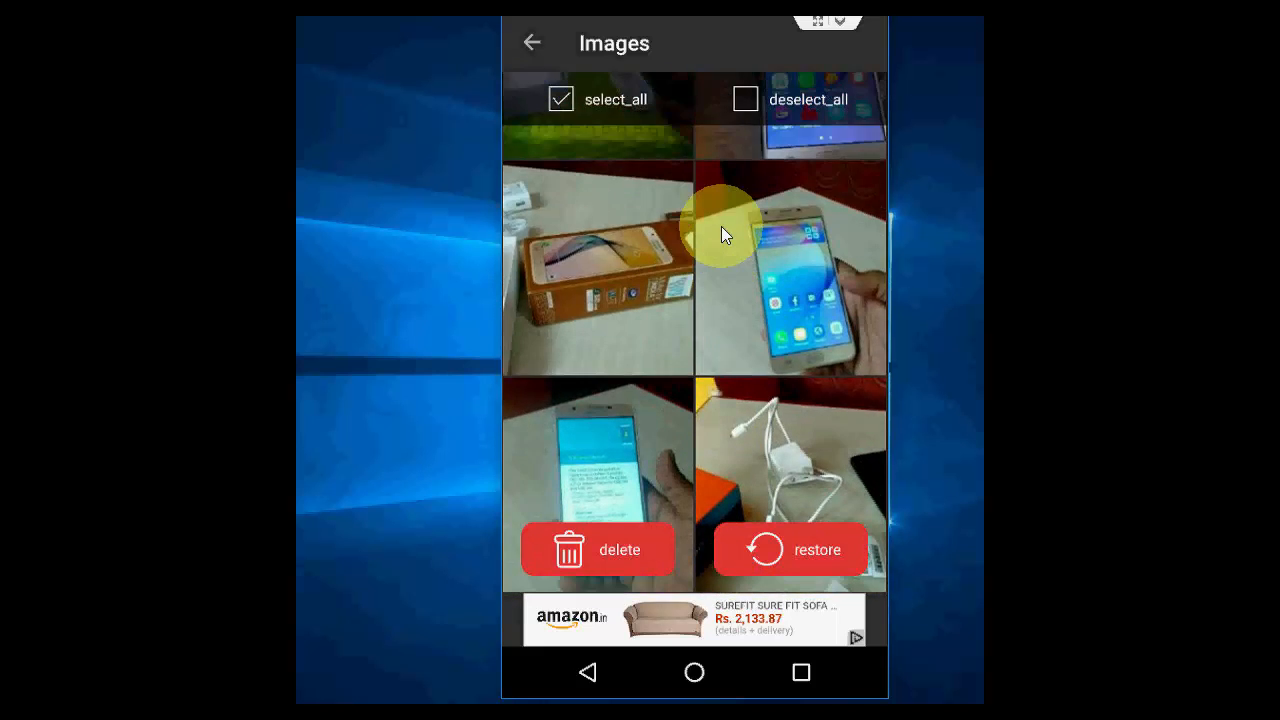
pyautogui.scroll(-3)
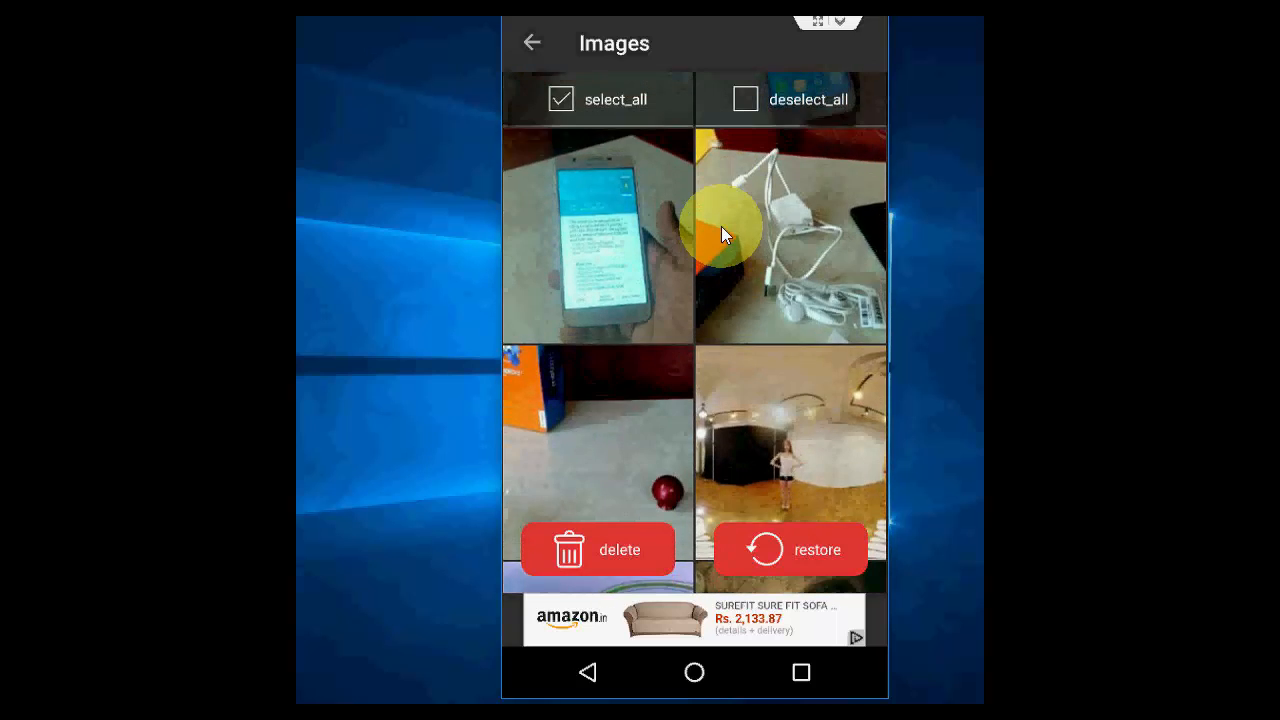
pyautogui.scroll(3)
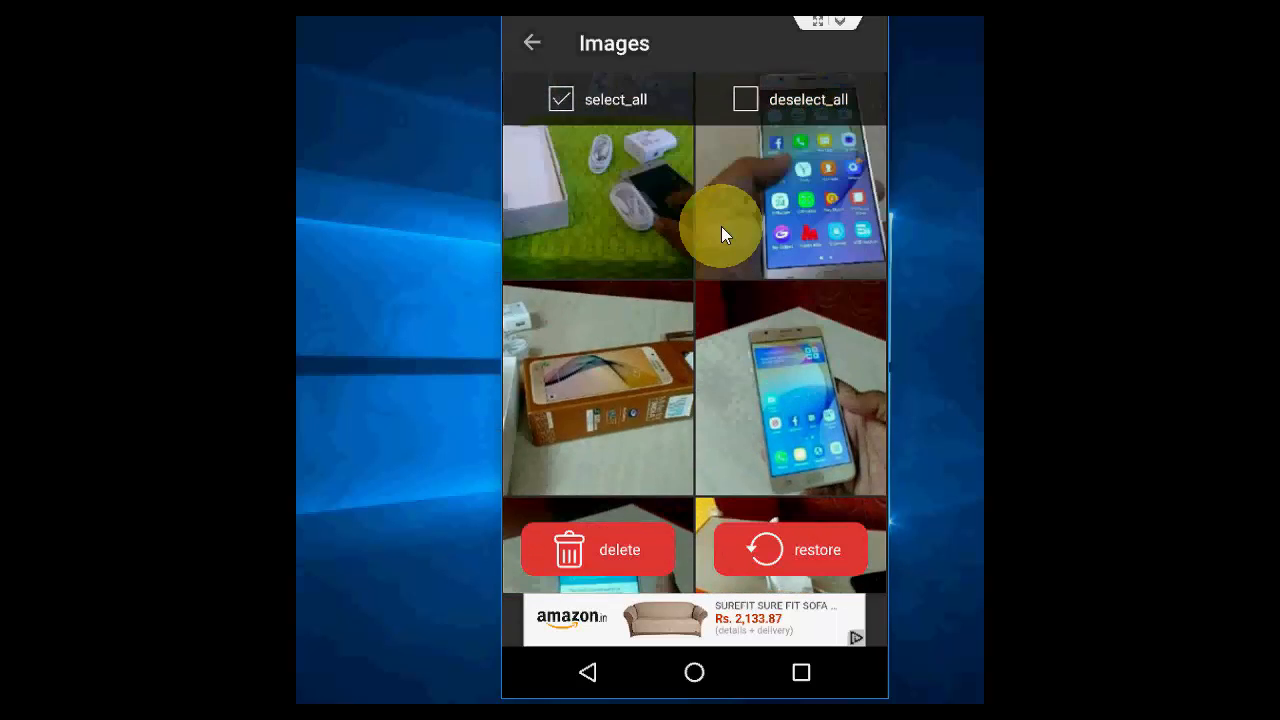